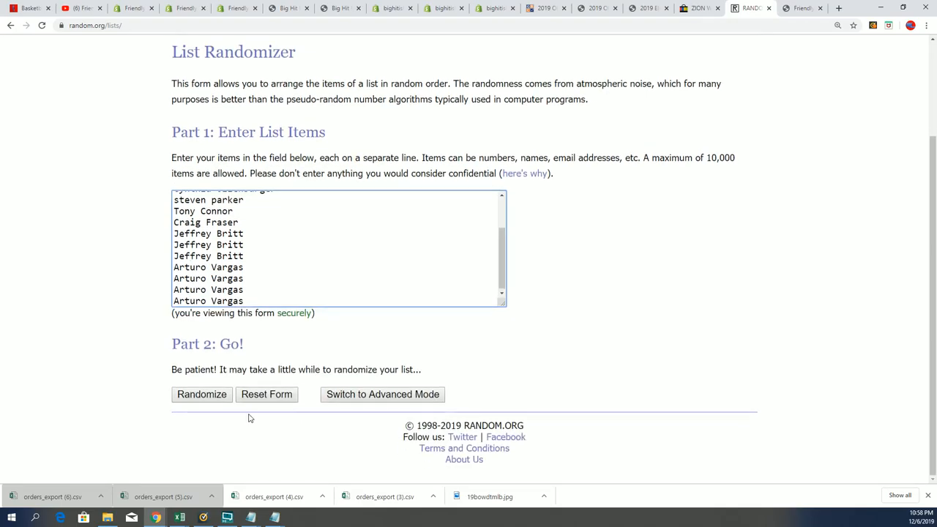
Randomize the 15-name list, then re-randomize it with Again! until it reports six times.
left_click(202, 394)
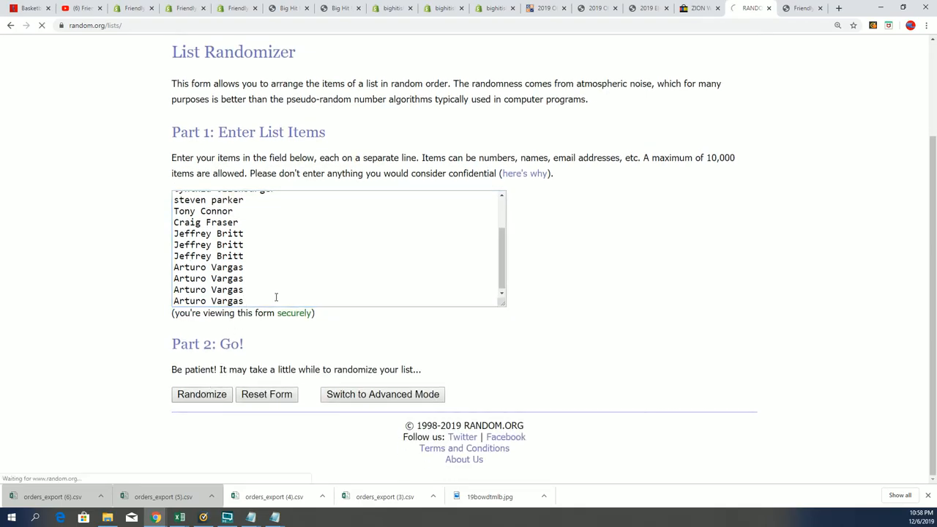
left_click(201, 394)
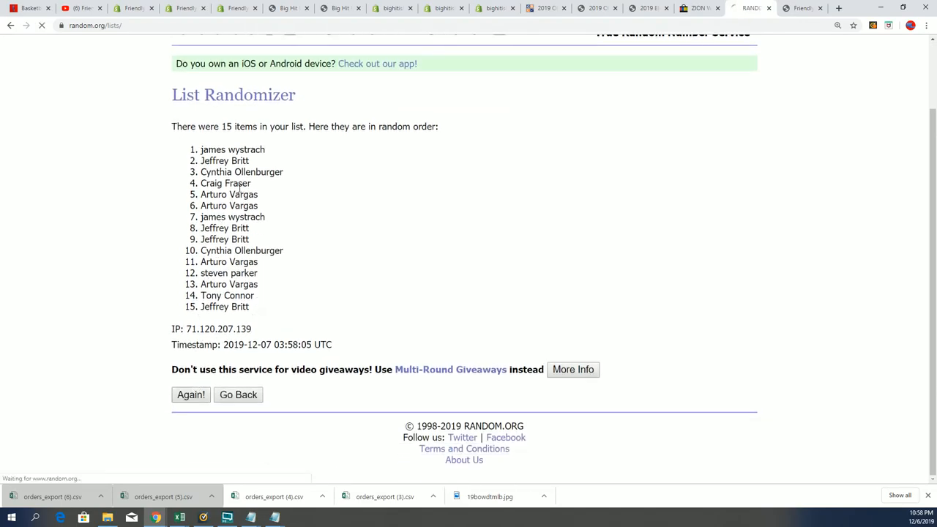
left_click(190, 395)
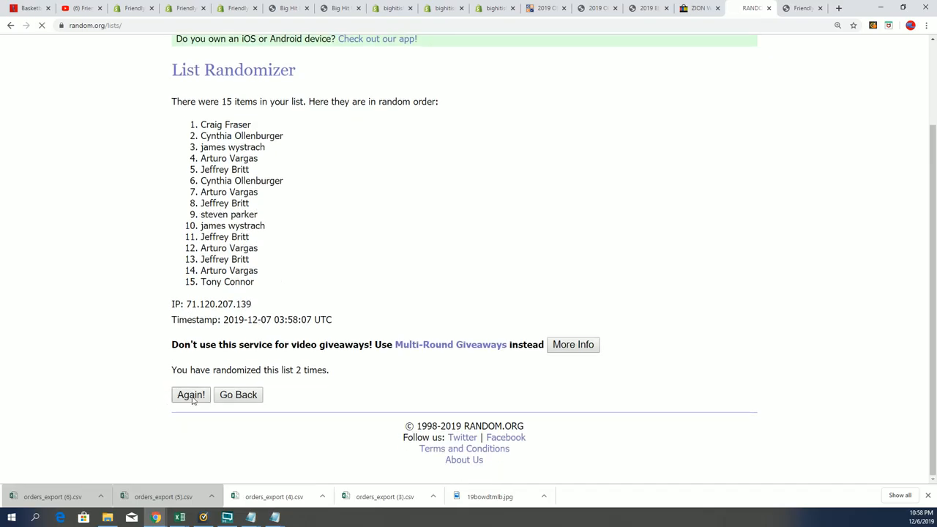
left_click(190, 394)
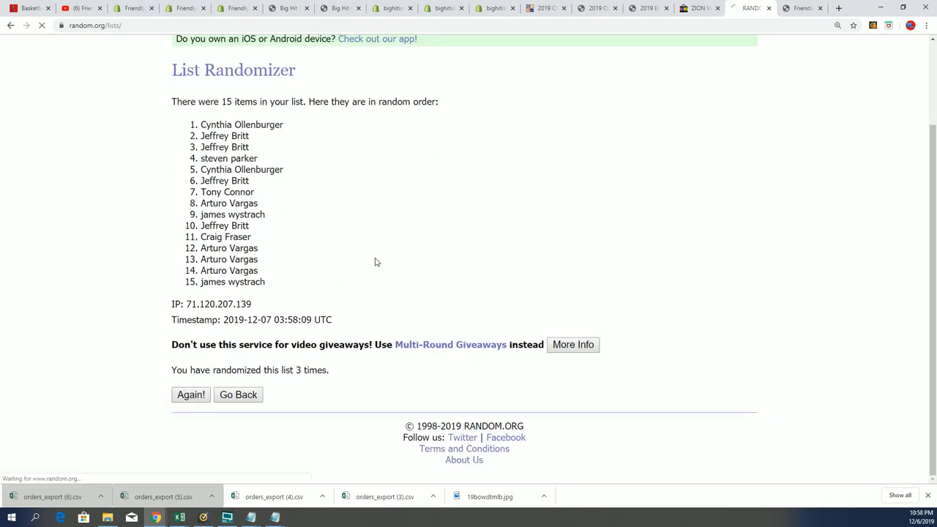
left_click(190, 394)
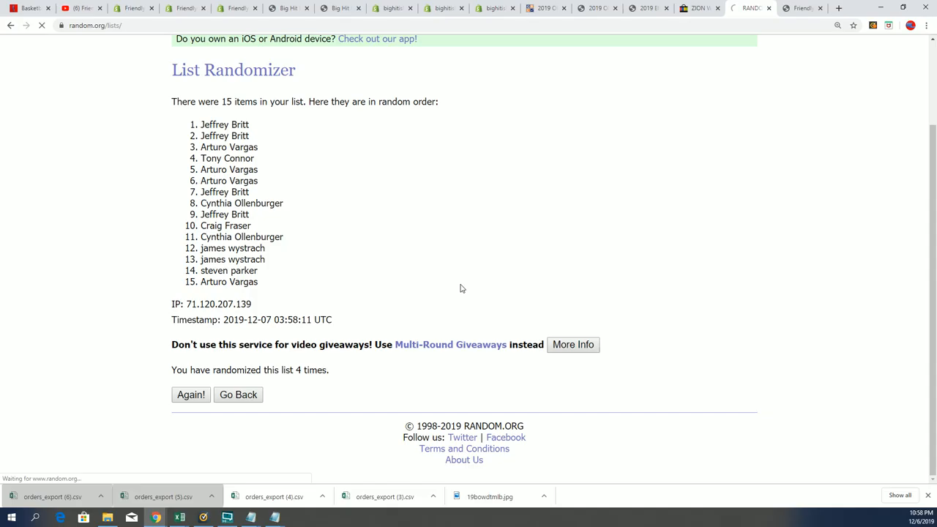
left_click(190, 394)
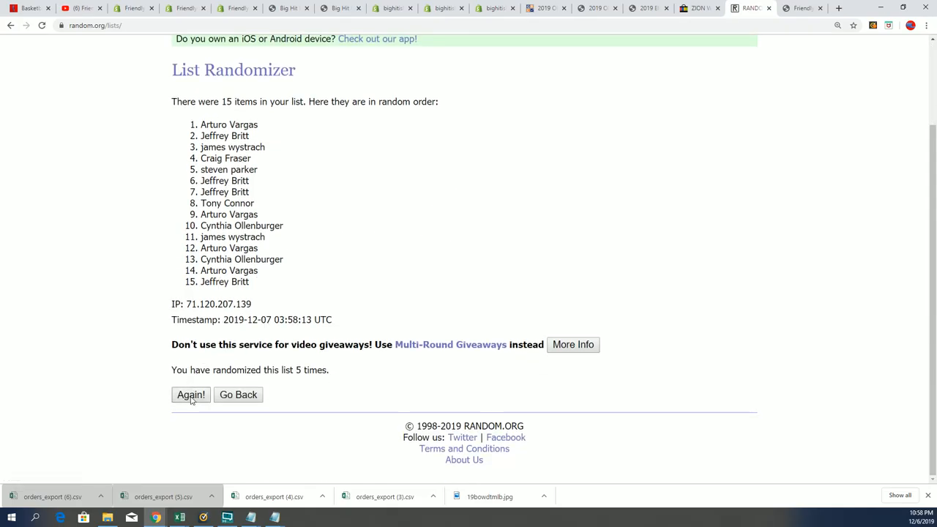
left_click(190, 394)
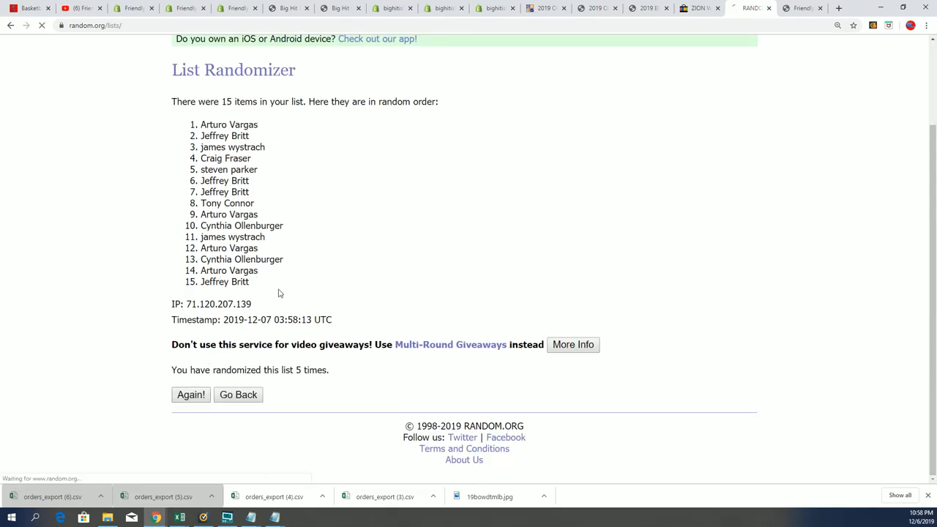
left_click(190, 395)
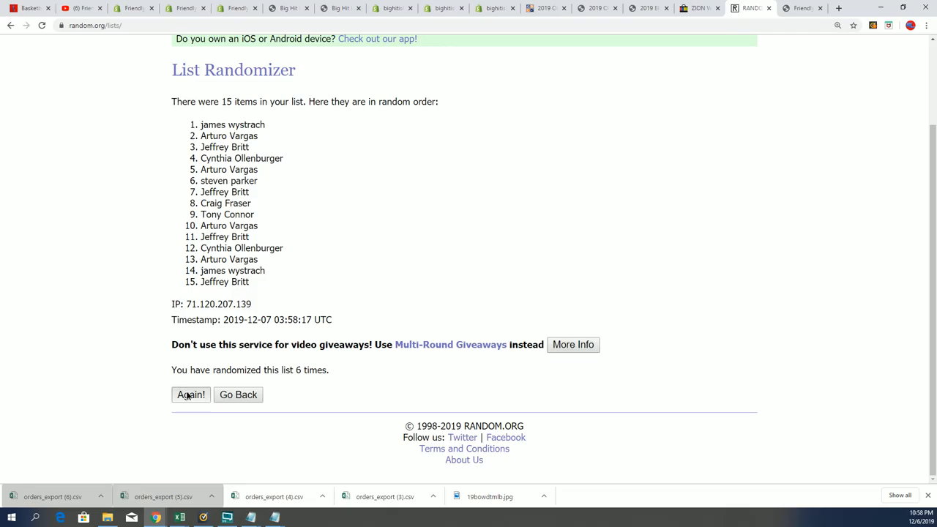
Shuffle the list a seventh time, then deselect and minimize Notepad to show the results.
left_click(190, 395)
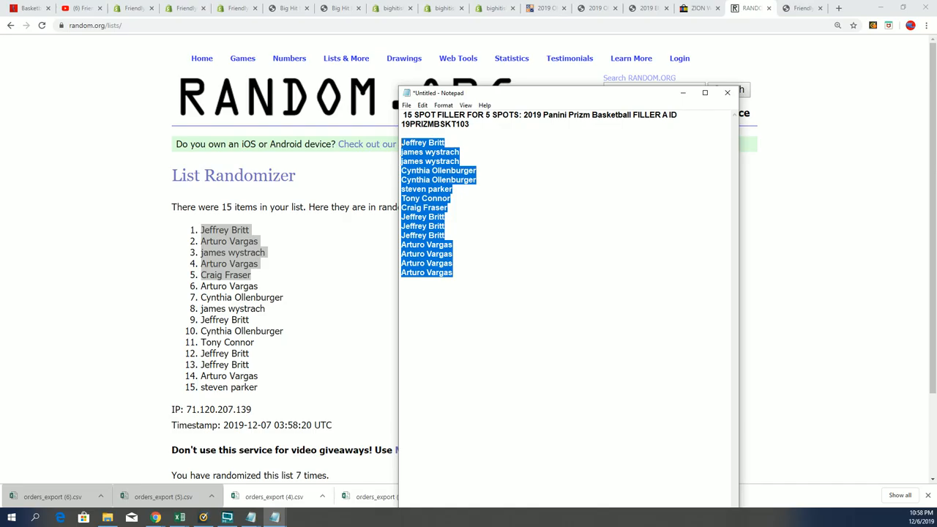
left_click(453, 282)
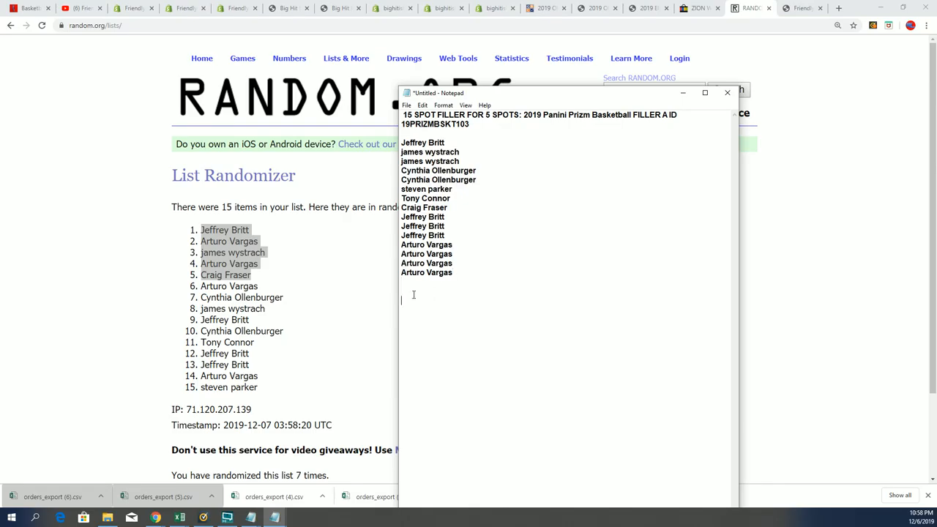
left_click(726, 92)
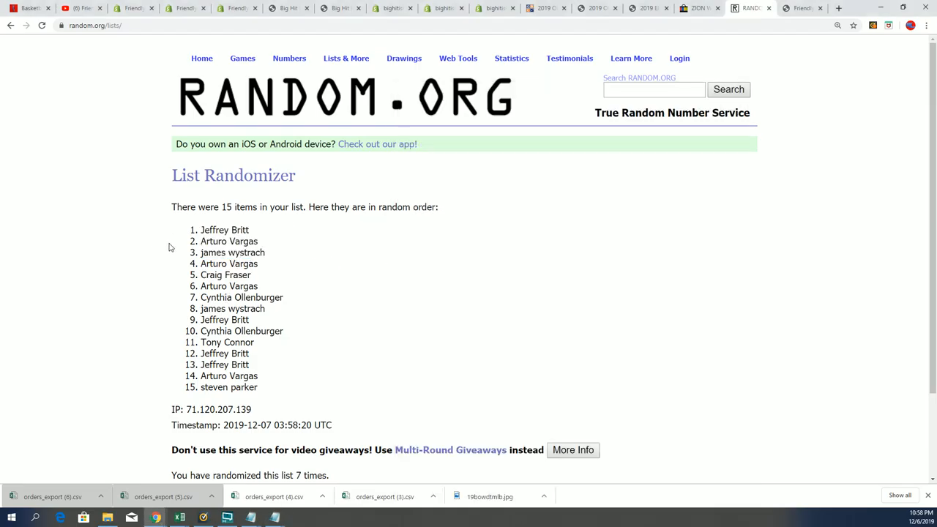
mouse_move(284, 217)
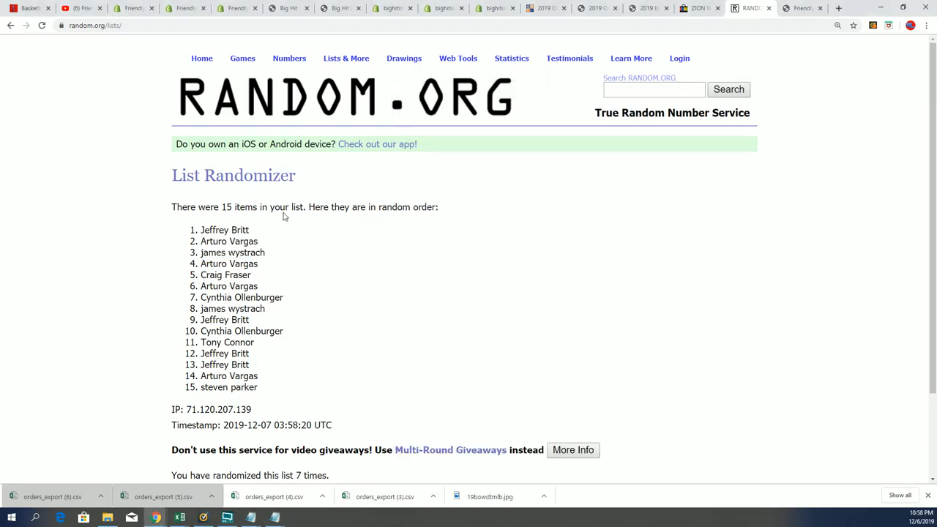